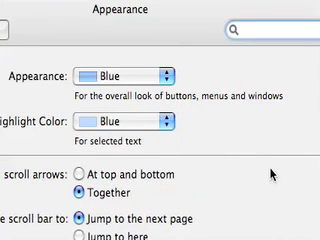
# Scroll through the current preference pane to review its settings.
pyautogui.click(160, 72)
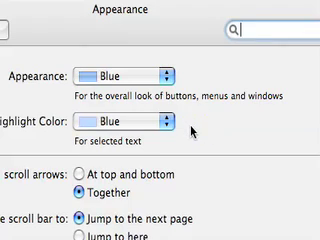
pyautogui.scroll(-3)
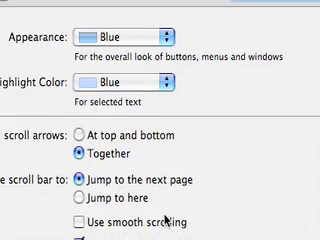
pyautogui.scroll(-3)
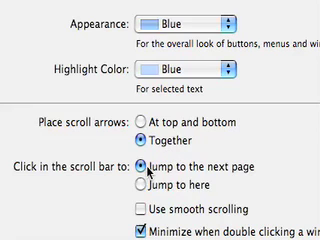
pyautogui.moveTo(276, 182)
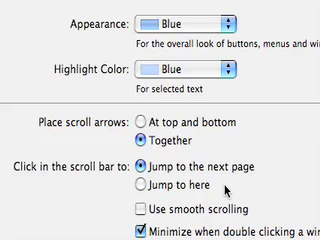
pyautogui.scroll(-3)
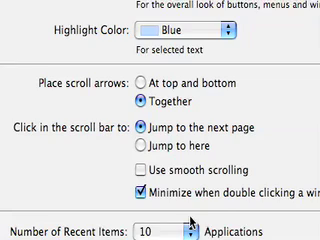
pyautogui.scroll(-3)
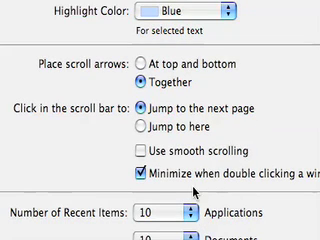
pyautogui.scroll(3)
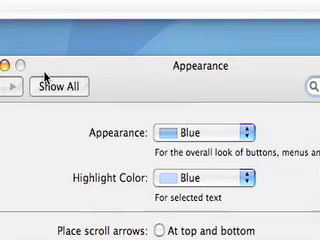
pyautogui.scroll(-3)
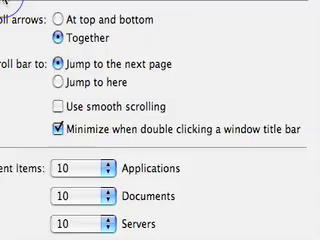
pyautogui.scroll(3)
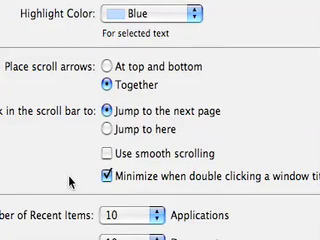
pyautogui.scroll(-3)
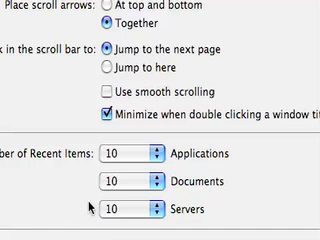
pyautogui.scroll(-3)
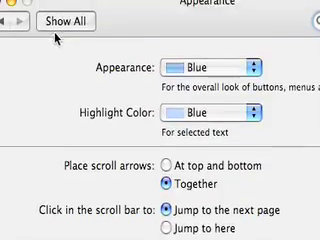
# Return to the overview of all preferences and reach Dashboard & Exposé's screen-corner actions.
pyautogui.click(56, 24)
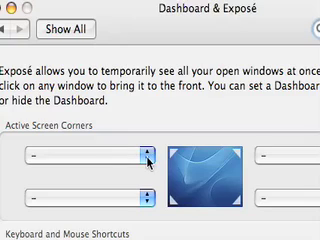
pyautogui.scroll(-3)
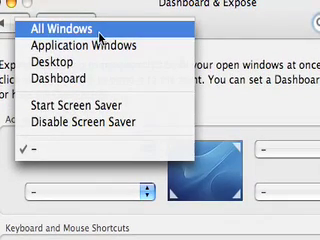
# Assign All Windows to the top-left corner, then return to the overview and the Dock pane.
pyautogui.click(60, 24)
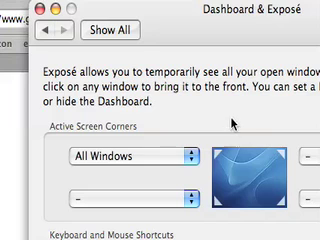
pyautogui.click(108, 30)
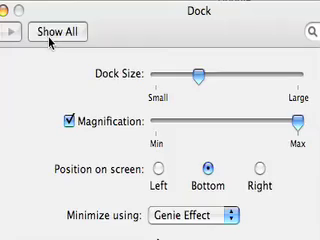
# View International's Formats tab with Australian region dates, then its Input Menu settings.
pyautogui.click(60, 32)
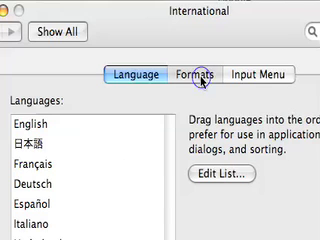
pyautogui.click(192, 72)
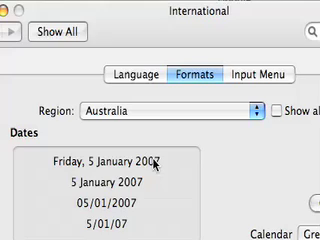
pyautogui.scroll(-3)
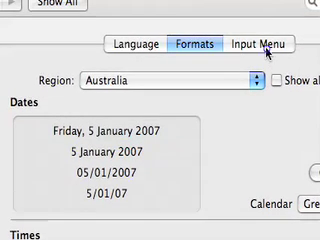
pyautogui.click(262, 44)
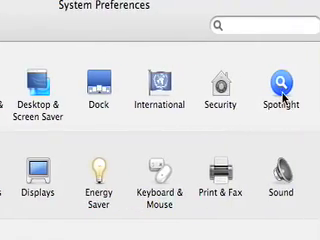
# Show Spotlight's search result categories before leaving System Preferences.
pyautogui.click(290, 84)
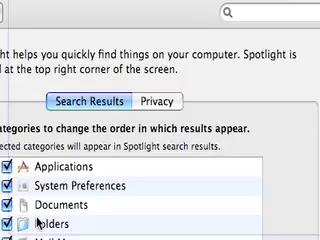
pyautogui.scroll(-3)
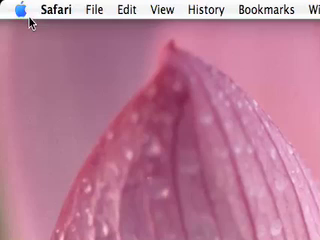
# Reopen System Preferences from the Apple menu to reach Keyboard & Mouse.
pyautogui.click(12, 10)
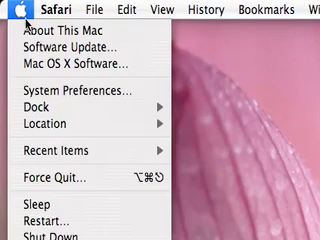
pyautogui.click(76, 90)
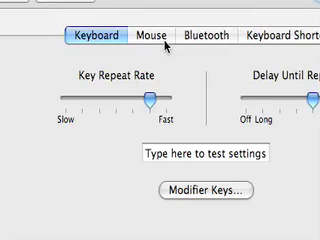
# On the Mouse tab, assign Exposé – All Windows, Secondary Button and Exposé – Desktop to the buttons.
pyautogui.click(144, 36)
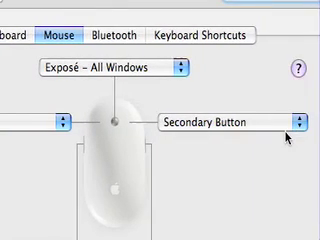
pyautogui.click(296, 124)
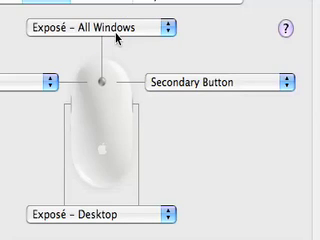
pyautogui.scroll(-3)
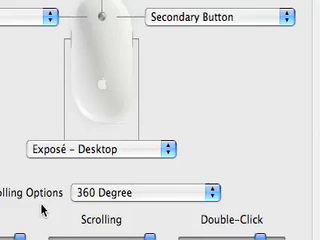